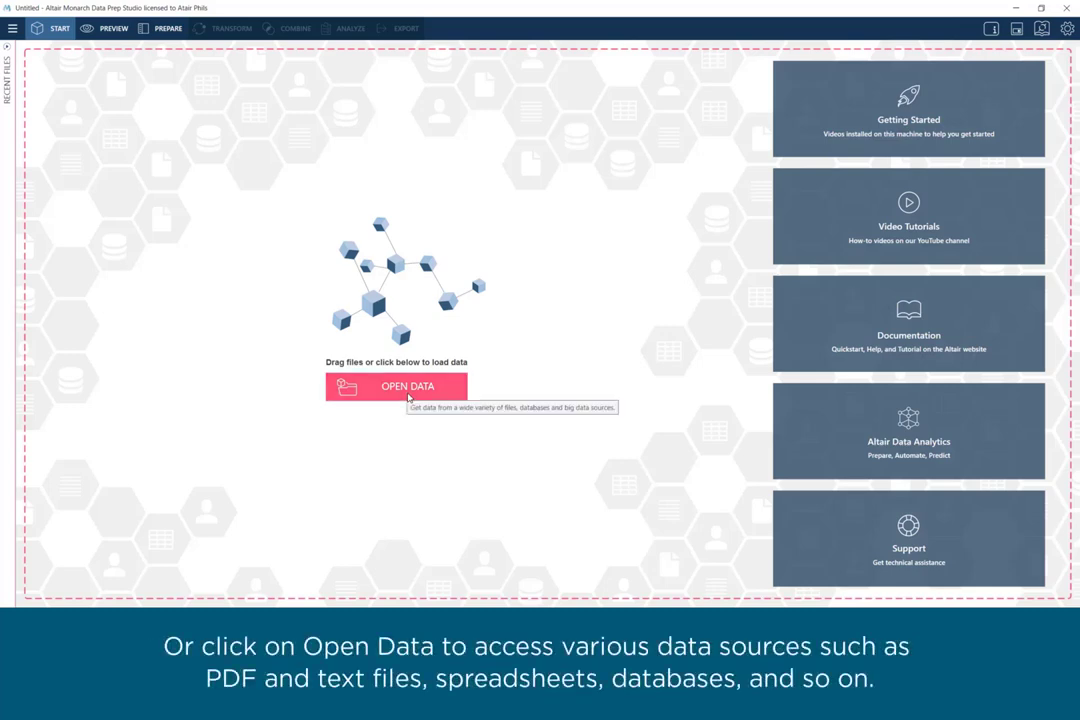
# Step: Browse the Database, Big Data and Web source categories in the data source chooser, then return to Start
pyautogui.click(408, 386)
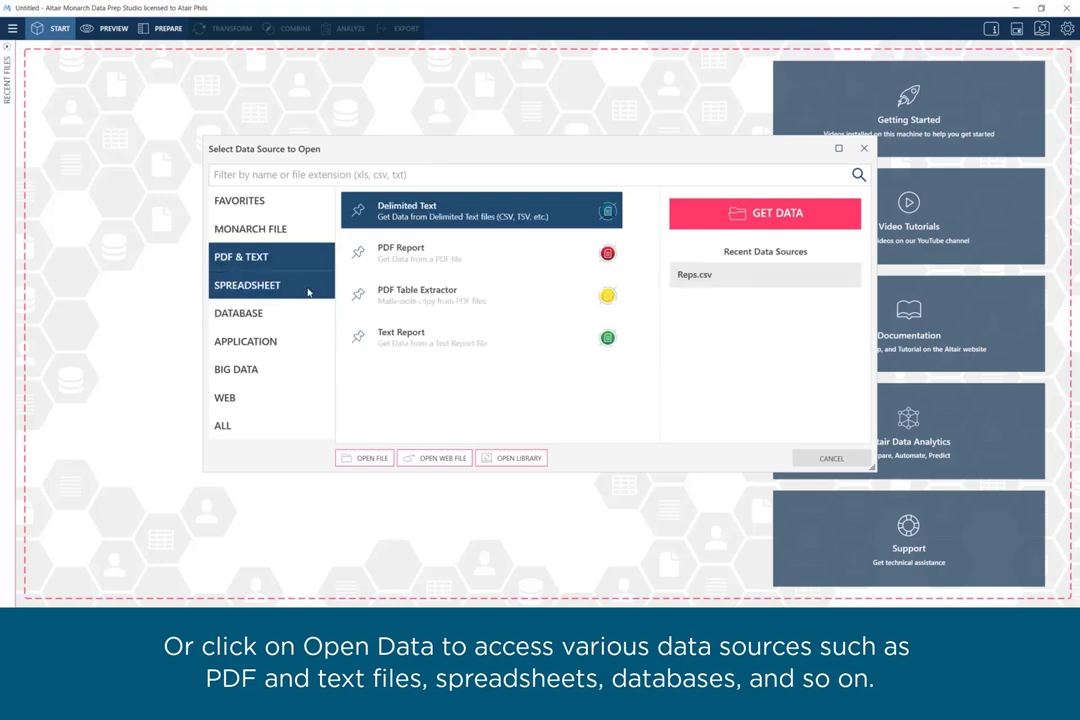
pyautogui.click(238, 312)
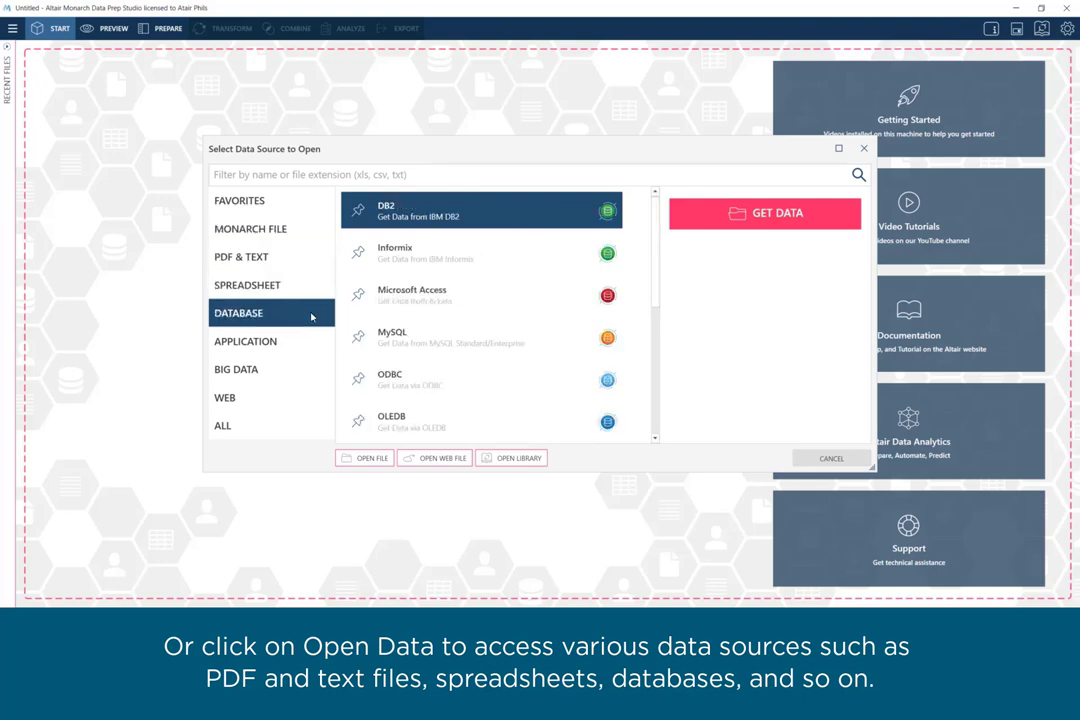
pyautogui.click(236, 368)
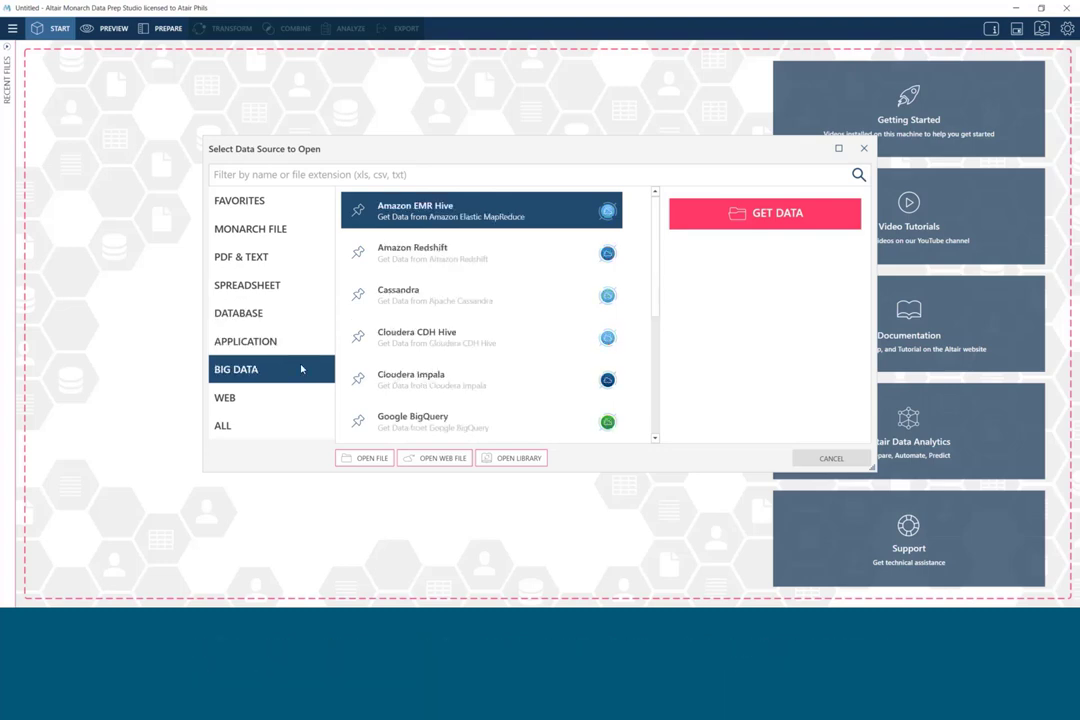
pyautogui.click(224, 396)
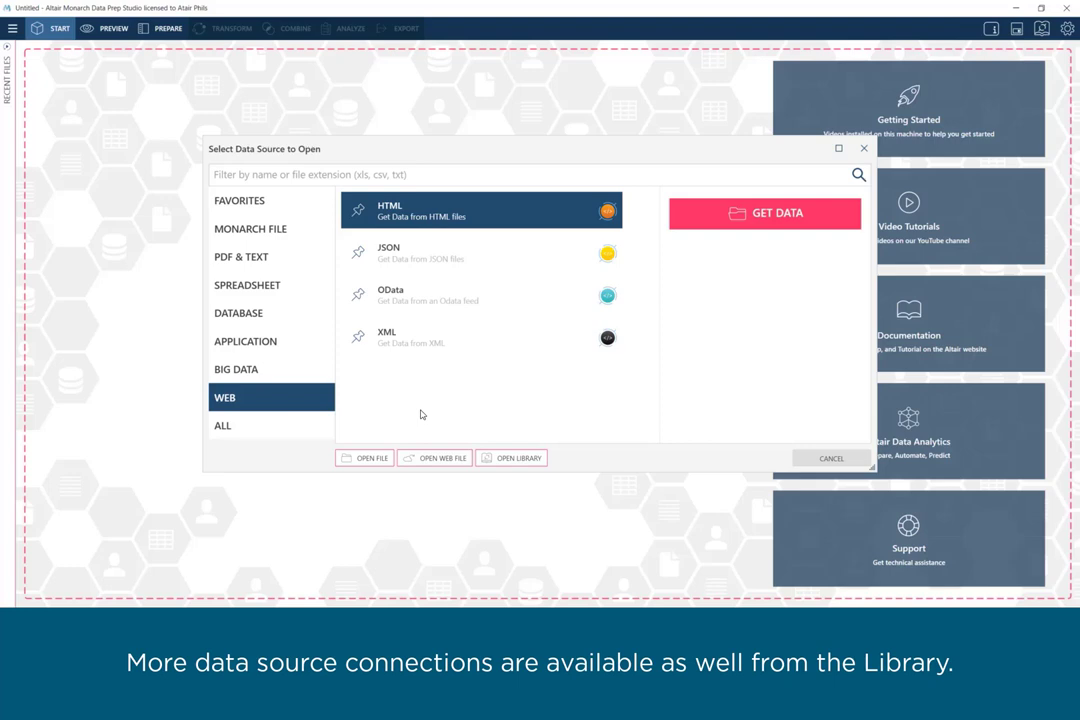
pyautogui.click(512, 456)
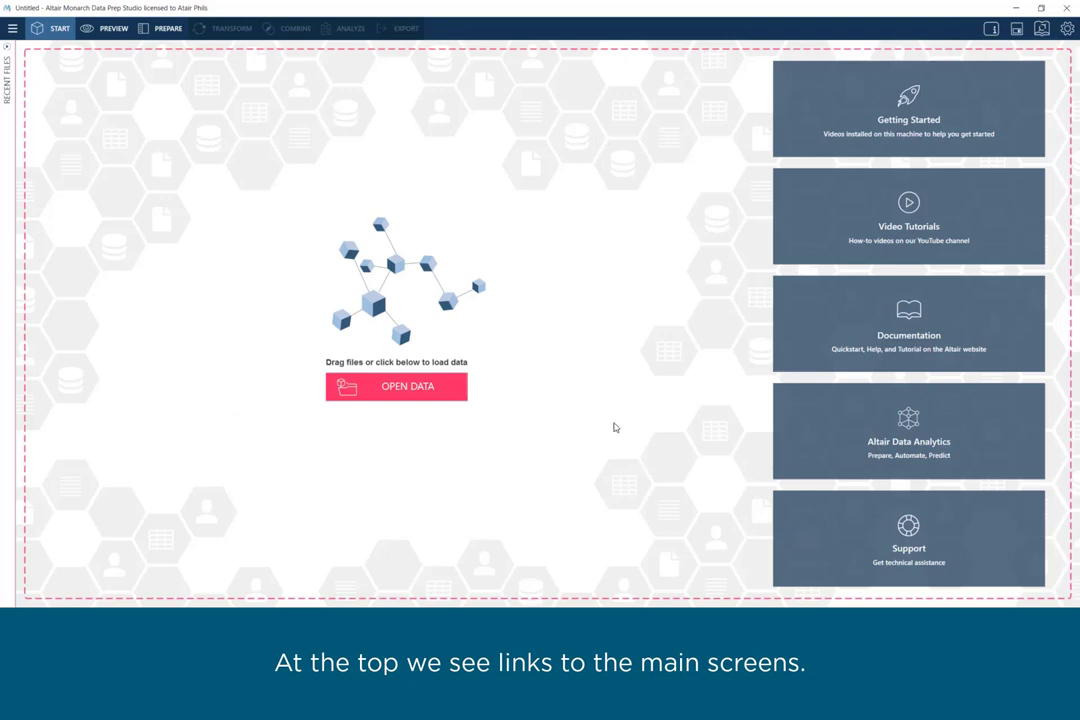
pyautogui.moveTo(124, 62)
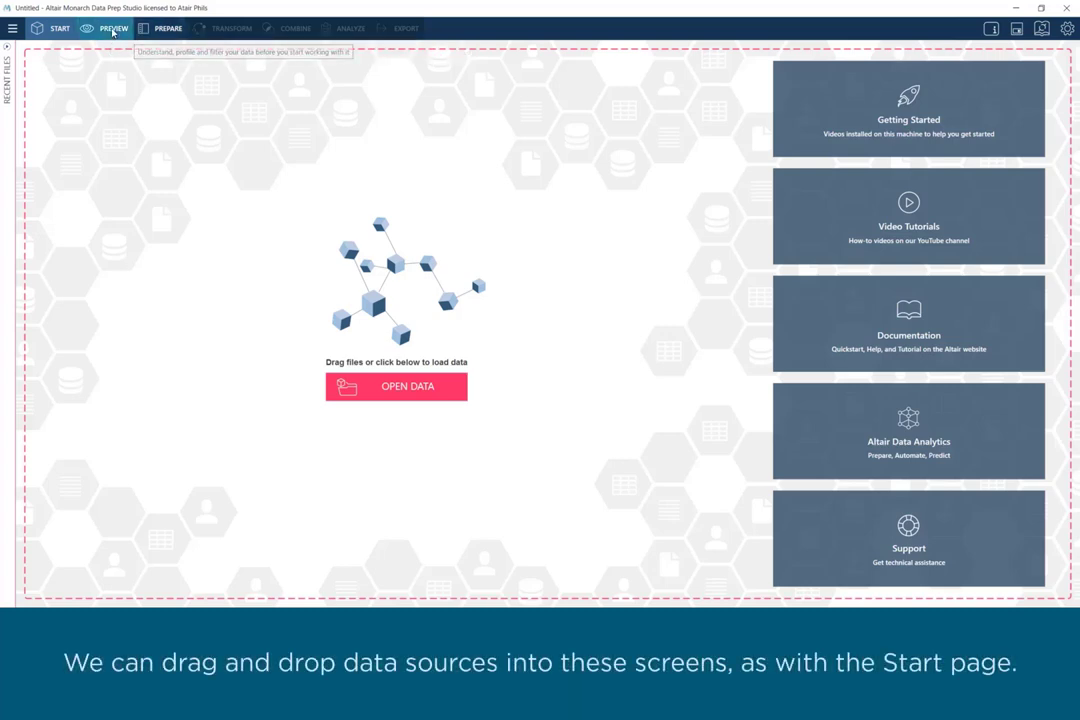
# Step: Show the empty Preview screen from the top navigation bar
pyautogui.click(112, 28)
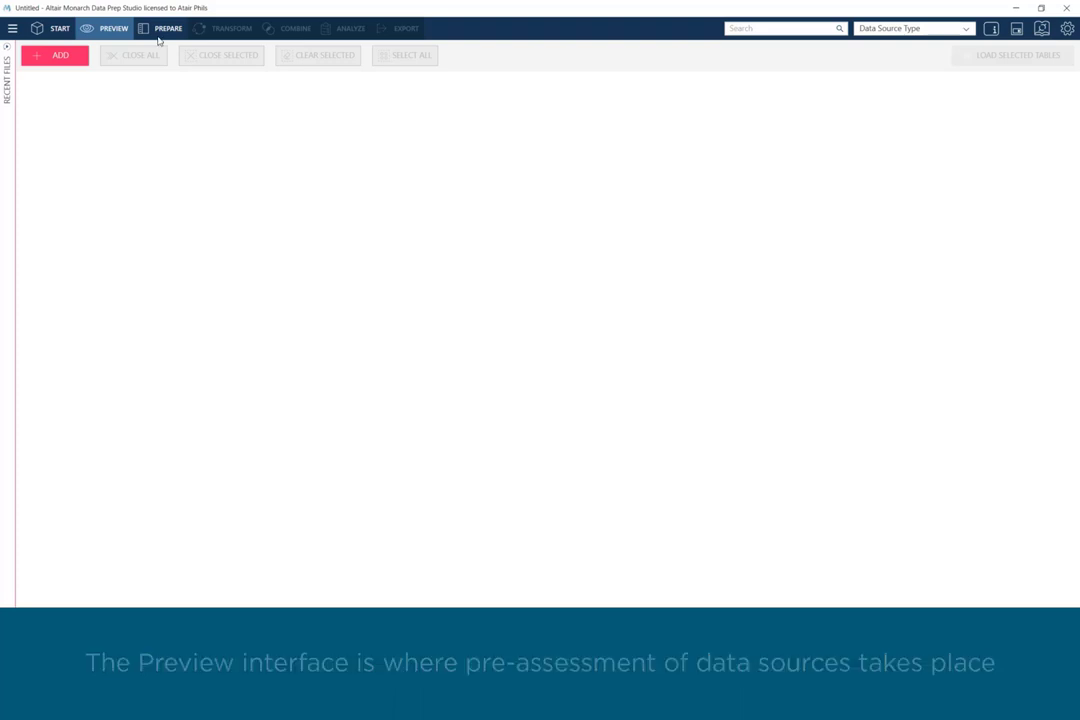
# Step: Show the empty Prepare screen with its add-data panel
pyautogui.click(168, 28)
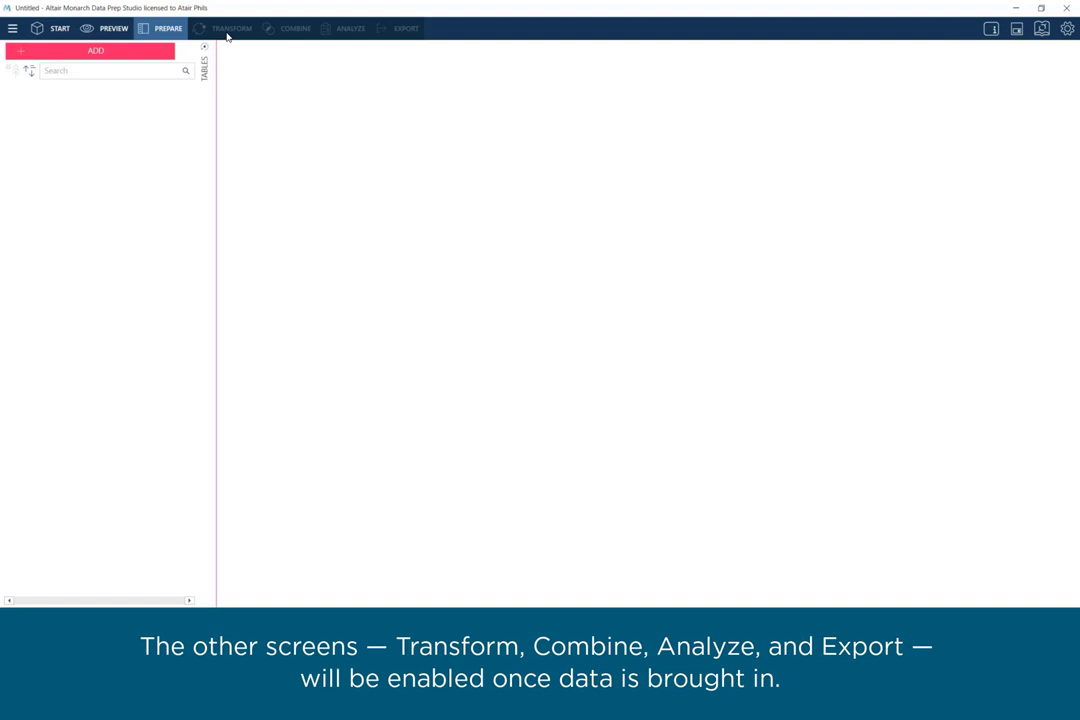
pyautogui.moveTo(388, 48)
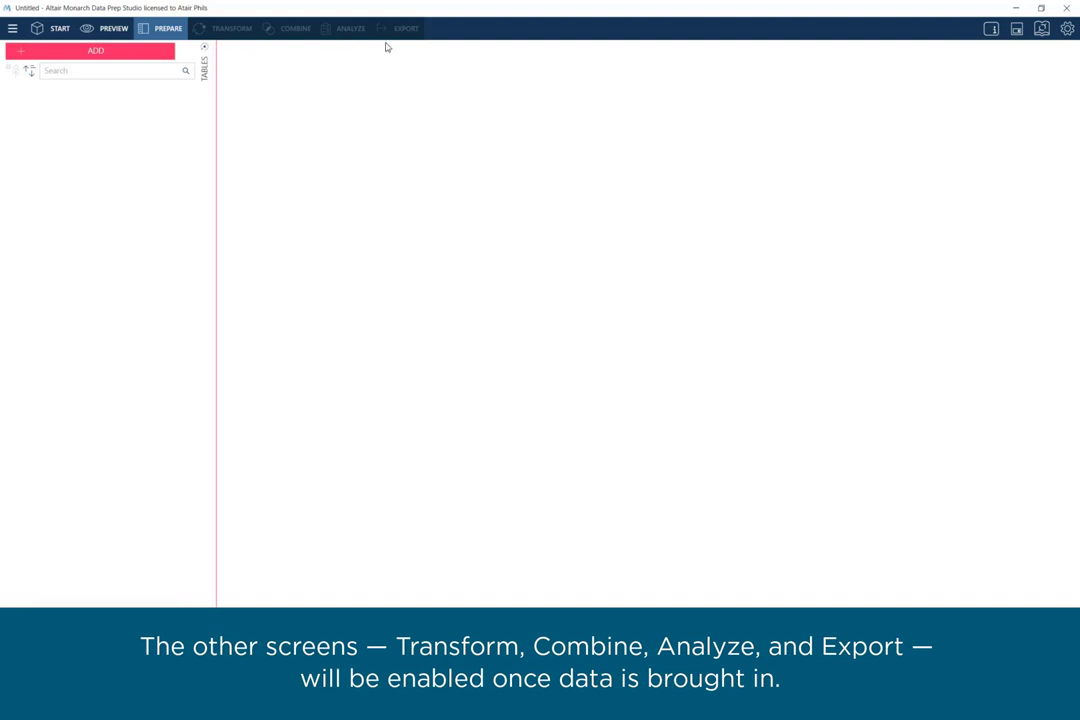
pyautogui.moveTo(304, 56)
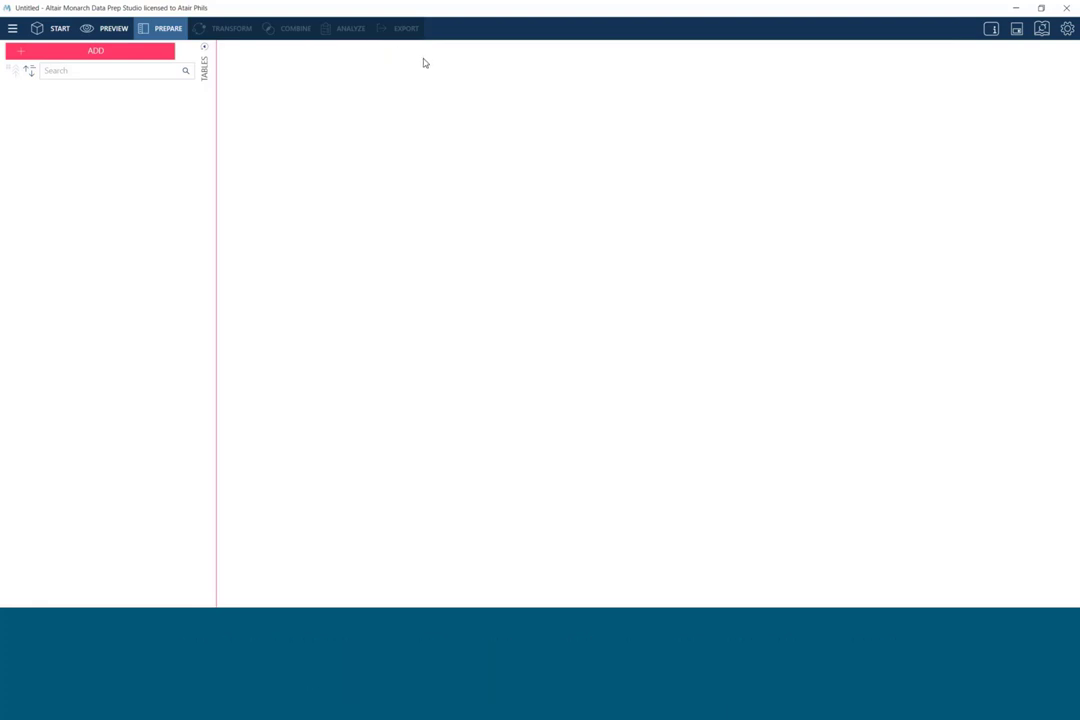
pyautogui.click(12, 28)
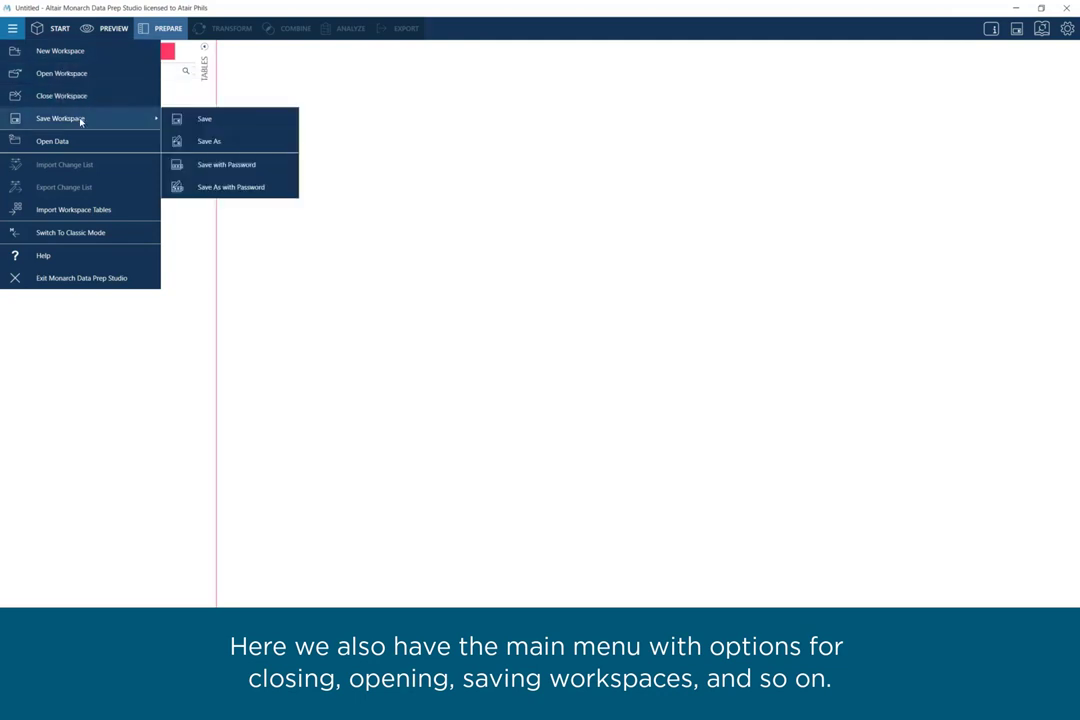
pyautogui.moveTo(100, 210)
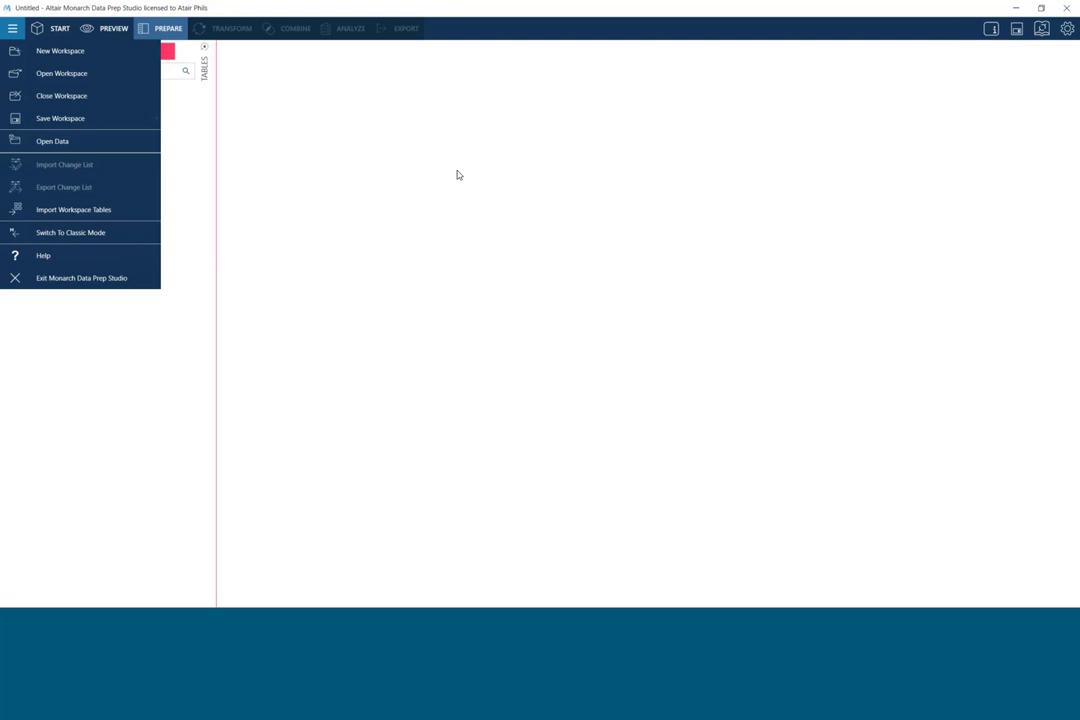
pyautogui.click(12, 28)
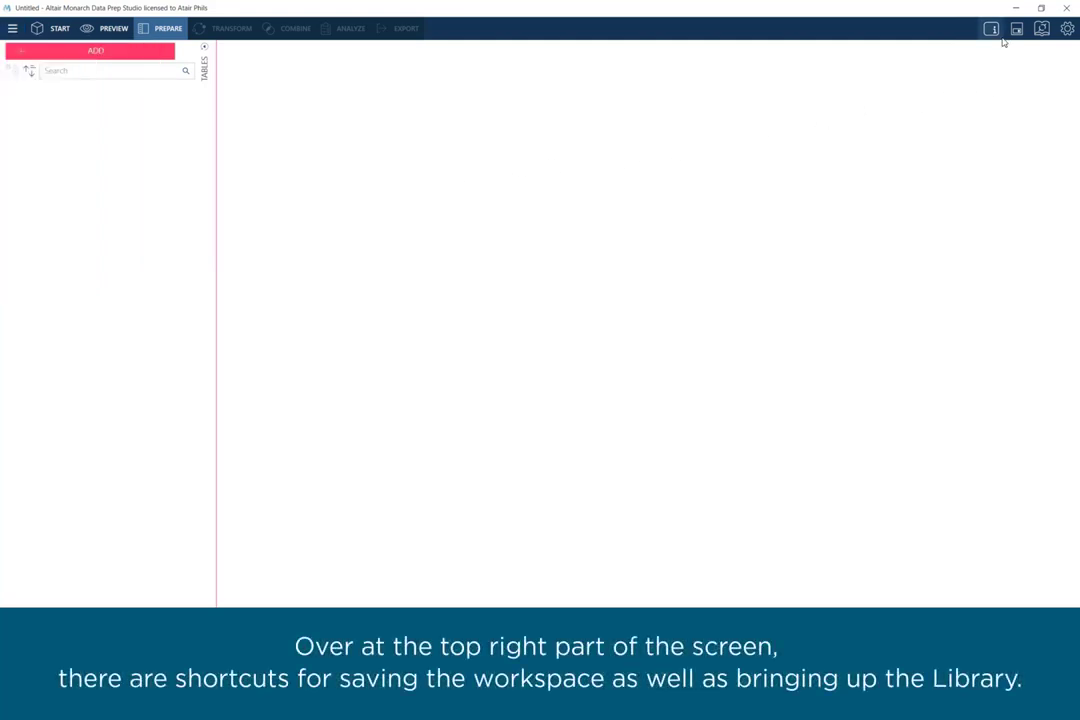
pyautogui.moveTo(1016, 28)
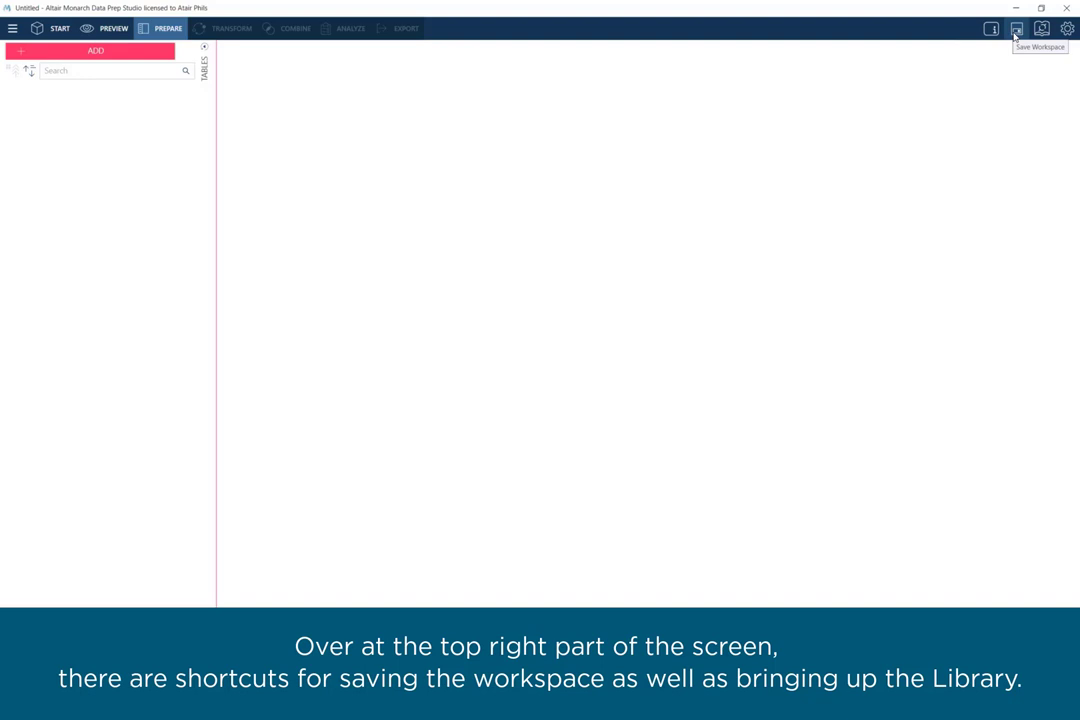
pyautogui.moveTo(1042, 28)
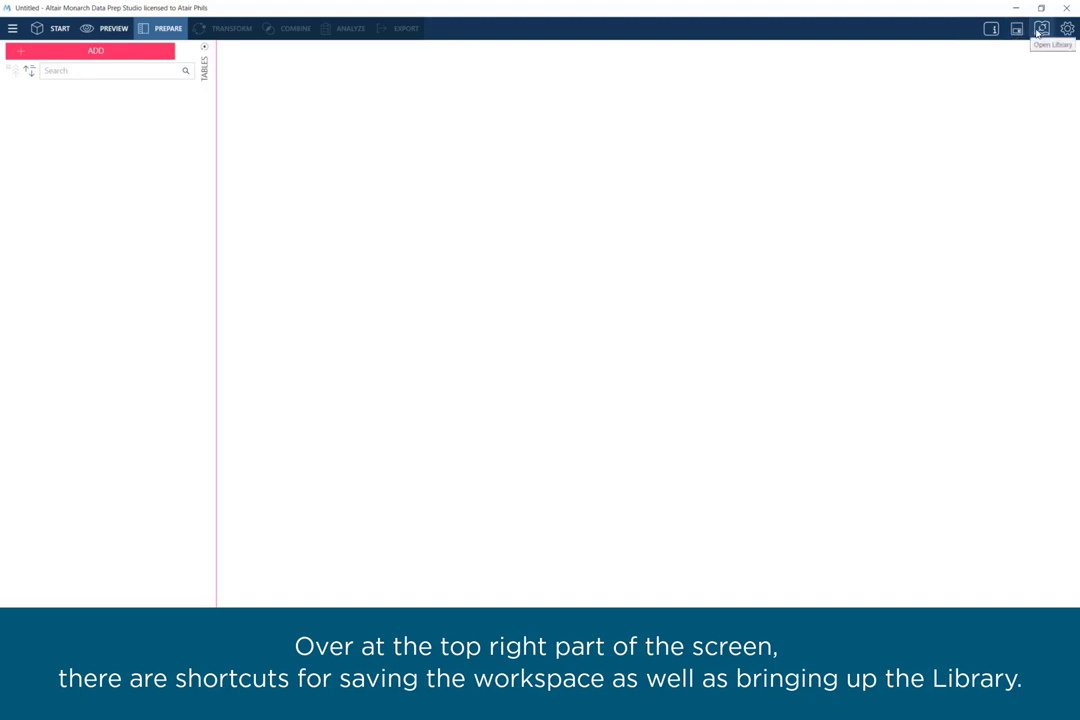
# Step: Bring up Application Default Settings from the gear menu, showing the Import options
pyautogui.click(1066, 28)
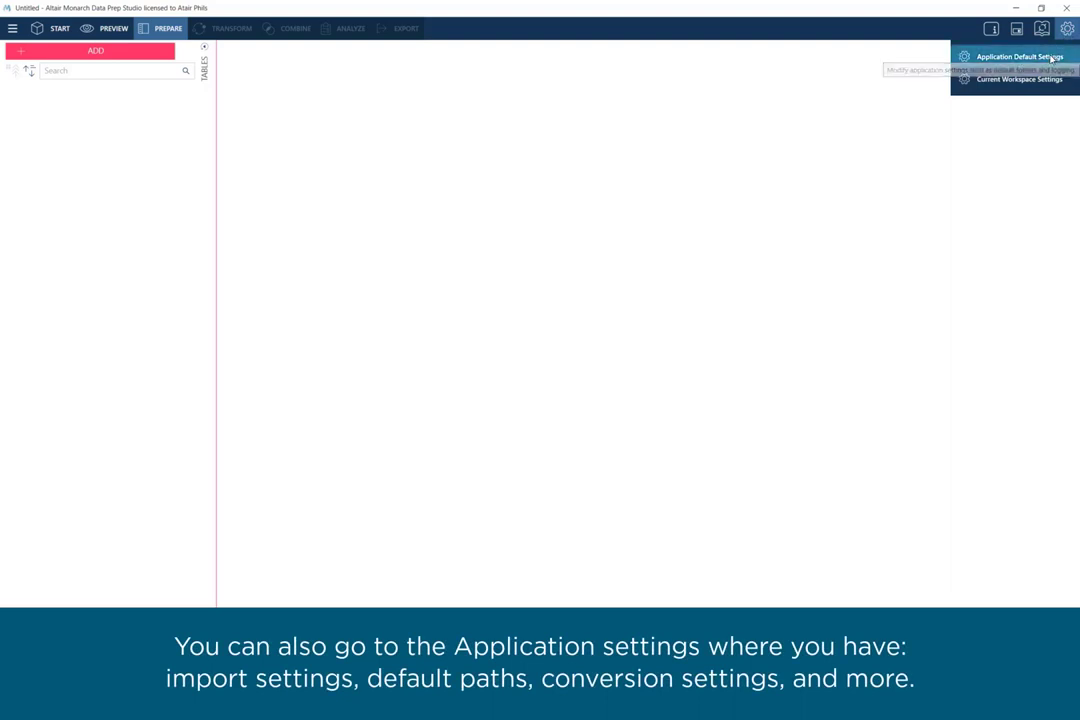
pyautogui.click(1018, 56)
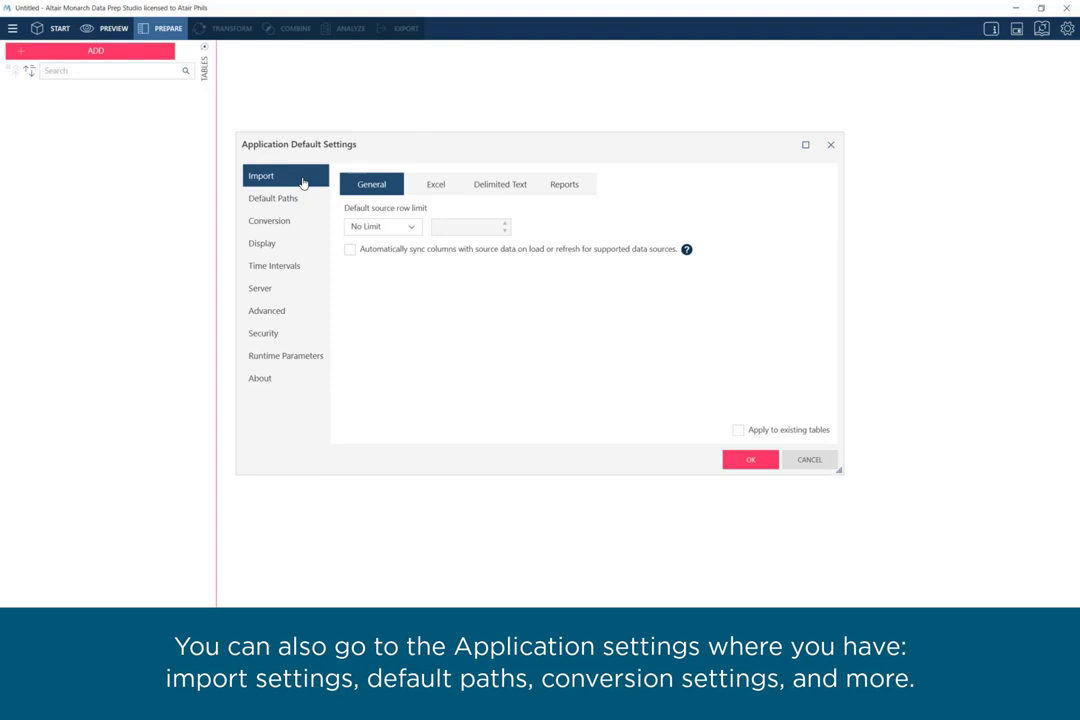
# Step: Show the Default Paths category listing folders for data, workspaces and exports
pyautogui.click(272, 198)
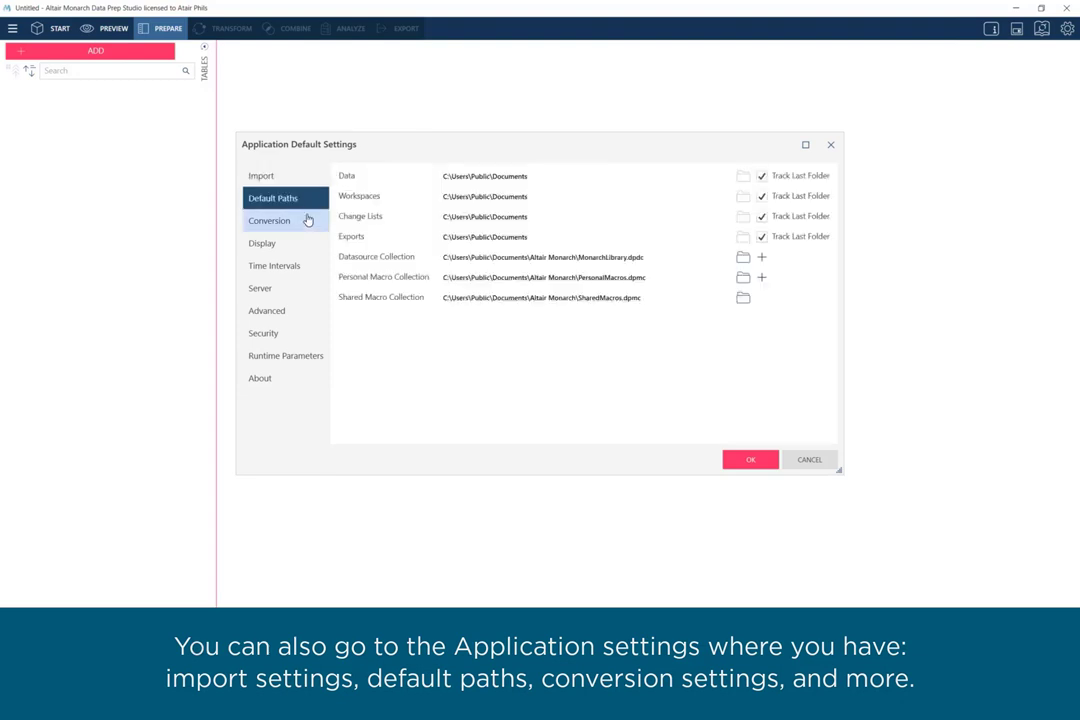